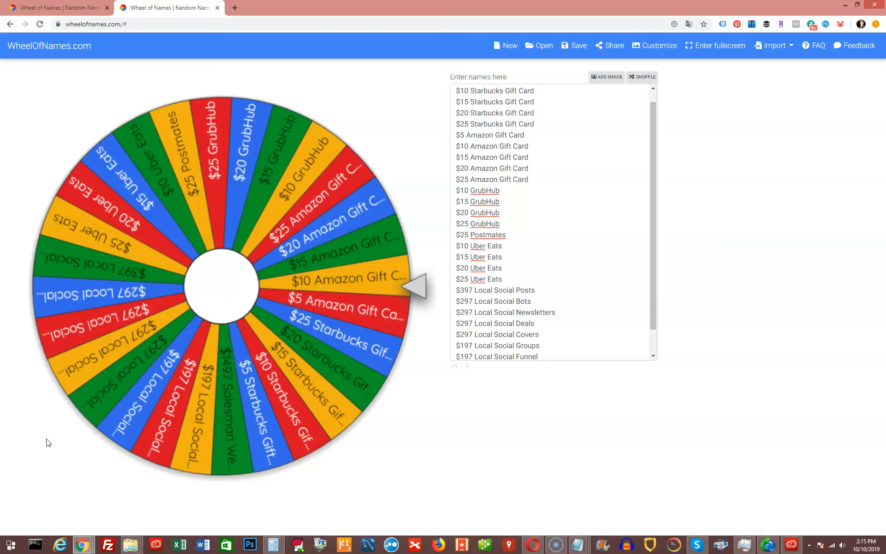
{"action": "mouse_move", "coordinate": [48, 444]}
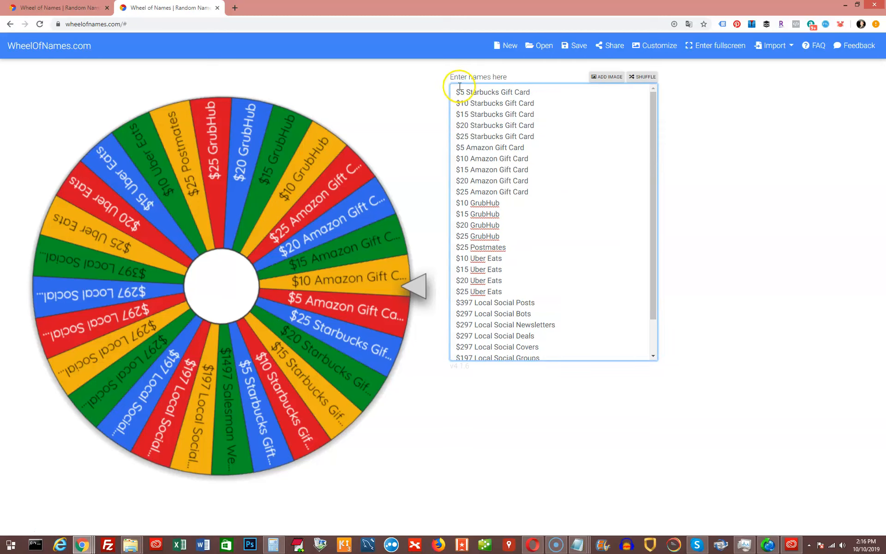
{"action": "mouse_move", "coordinate": [426, 117]}
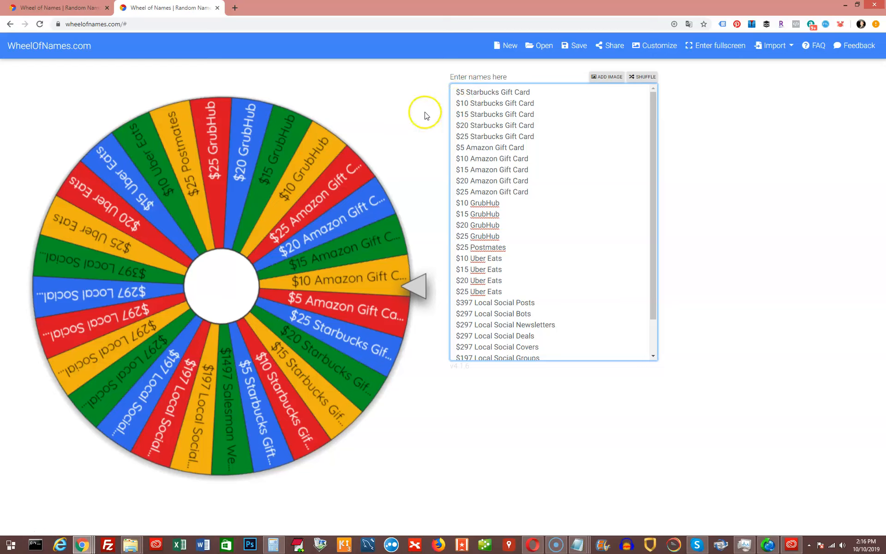
{"action": "mouse_move", "coordinate": [428, 123]}
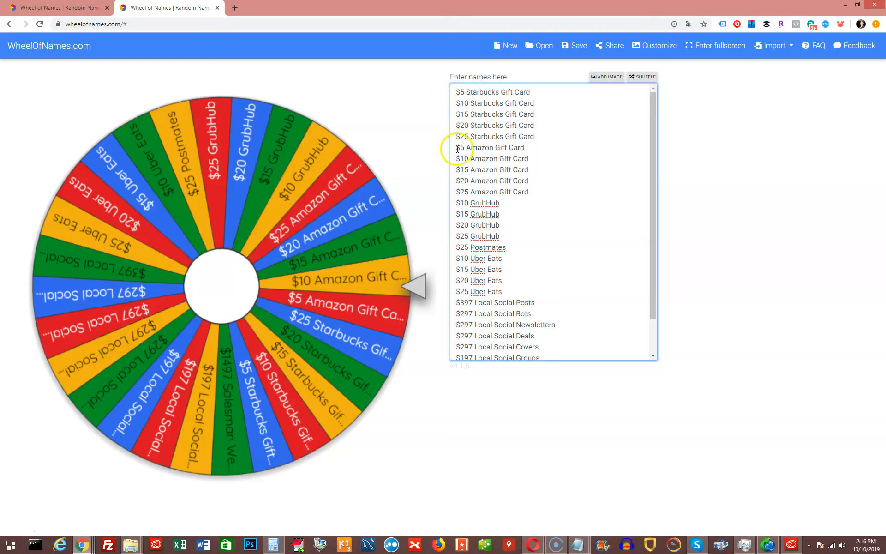
{"action": "mouse_move", "coordinate": [459, 194]}
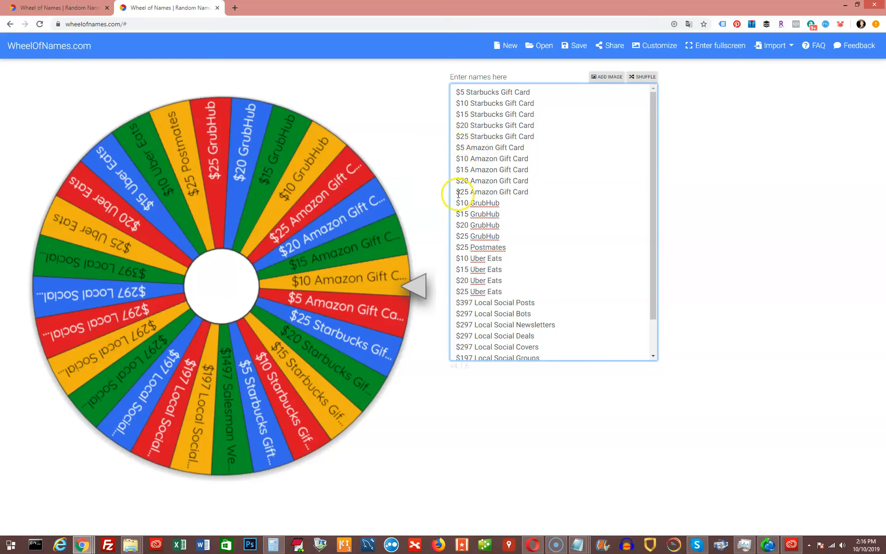
{"action": "mouse_move", "coordinate": [531, 197]}
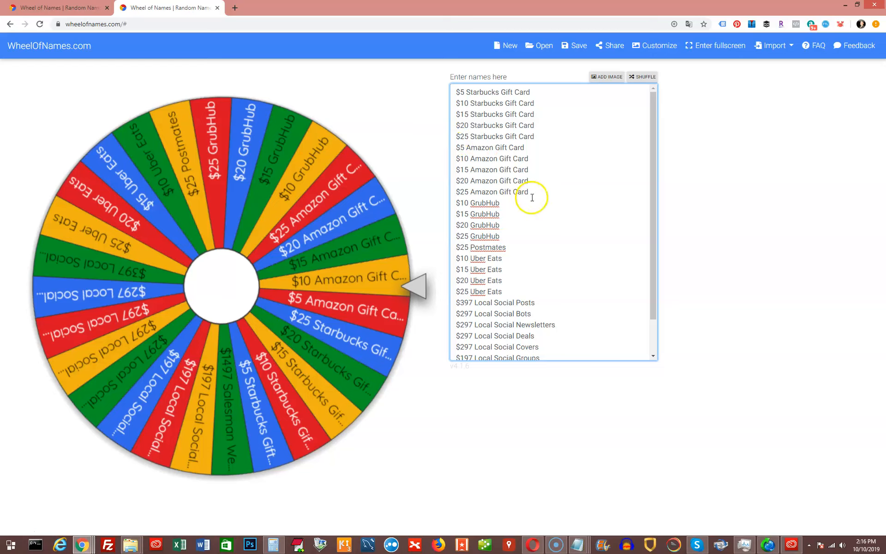
{"action": "mouse_move", "coordinate": [520, 202]}
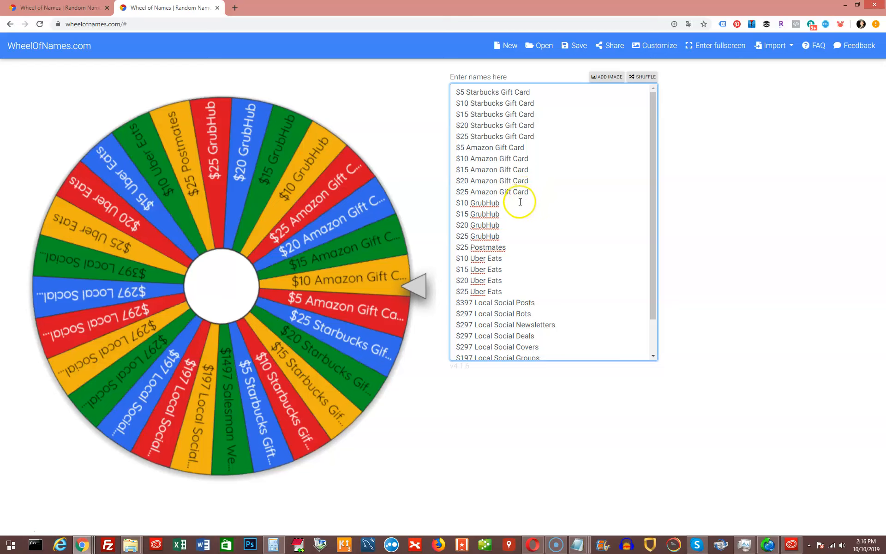
{"action": "mouse_move", "coordinate": [474, 236]}
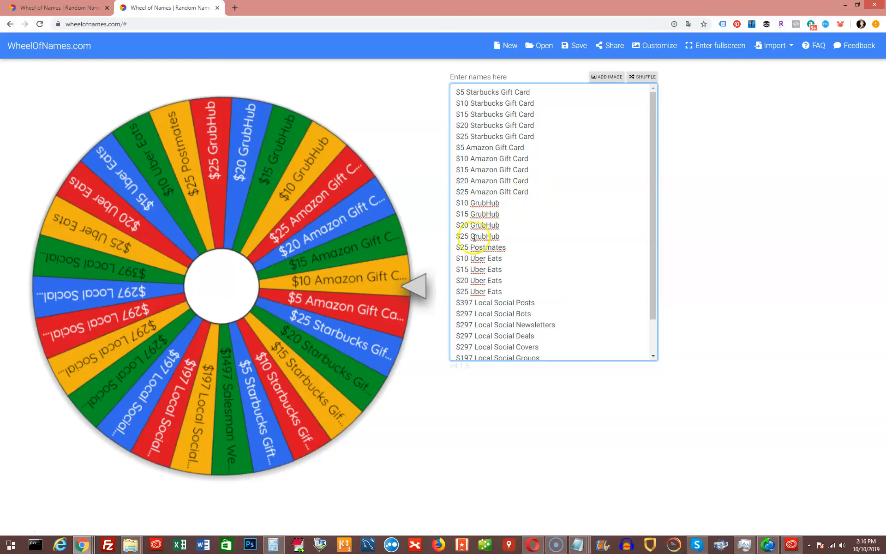
{"action": "mouse_move", "coordinate": [487, 247]}
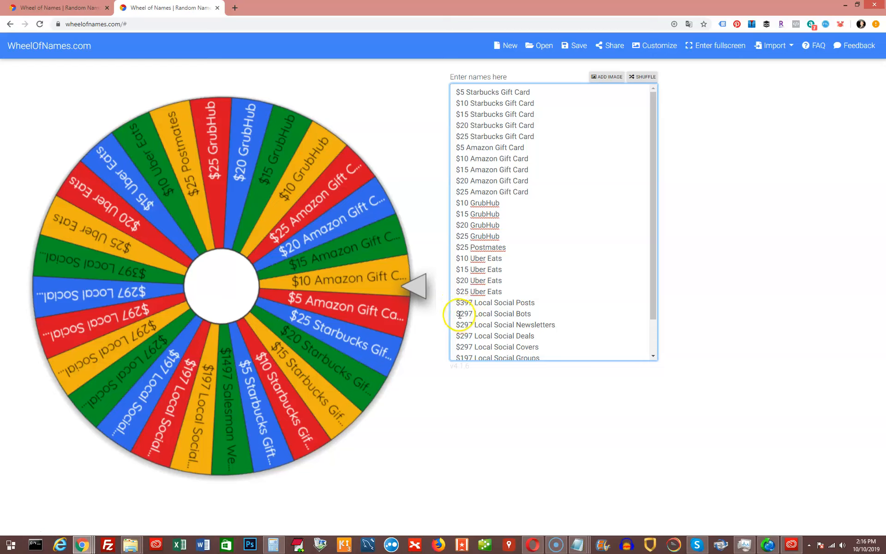
{"action": "mouse_move", "coordinate": [450, 328]}
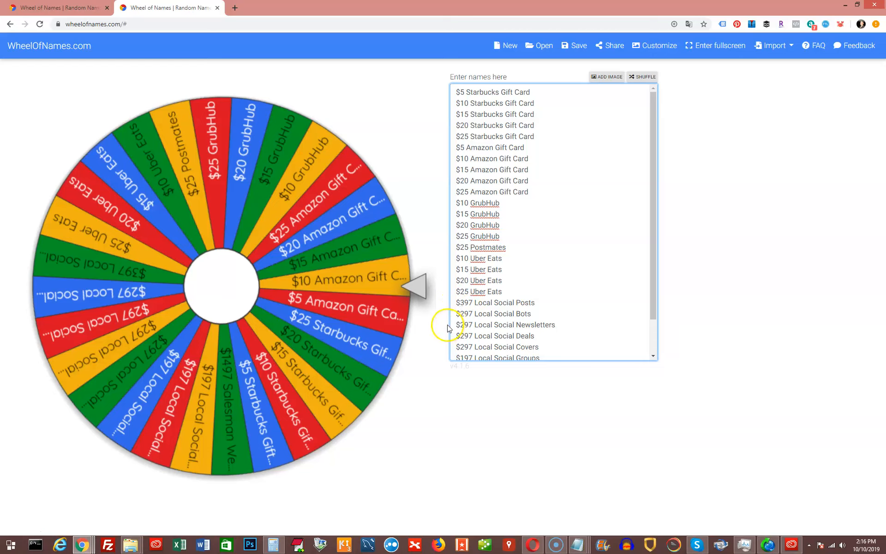
{"action": "mouse_move", "coordinate": [663, 295]}
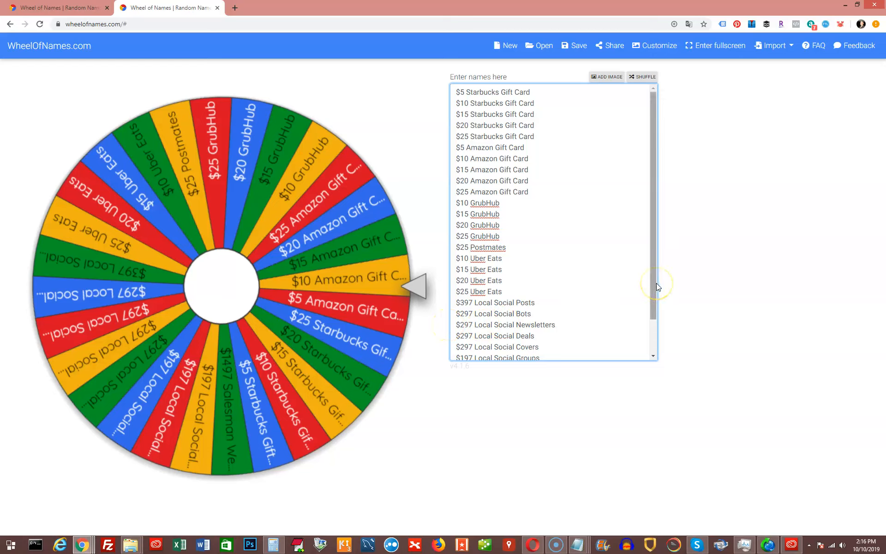
{"action": "mouse_move", "coordinate": [656, 287]}
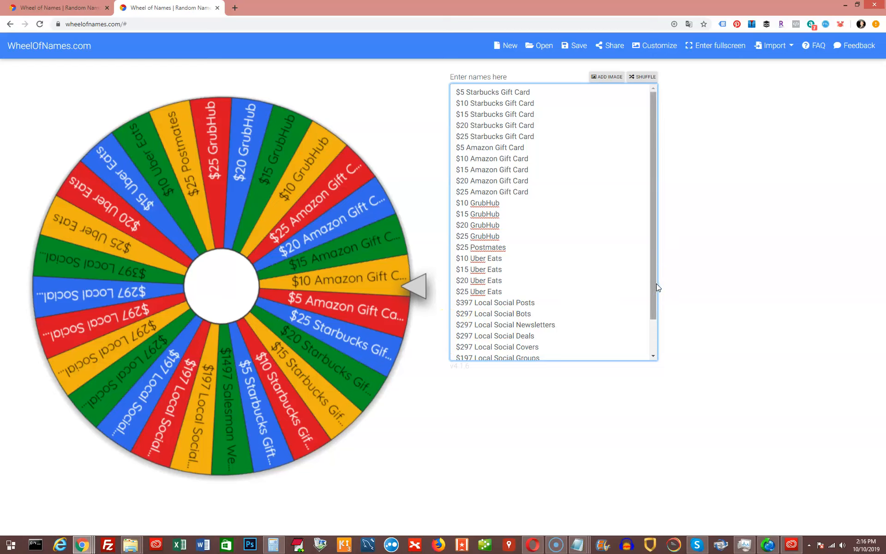
{"action": "scroll", "scroll_direction": "down", "scroll_amount": 3}
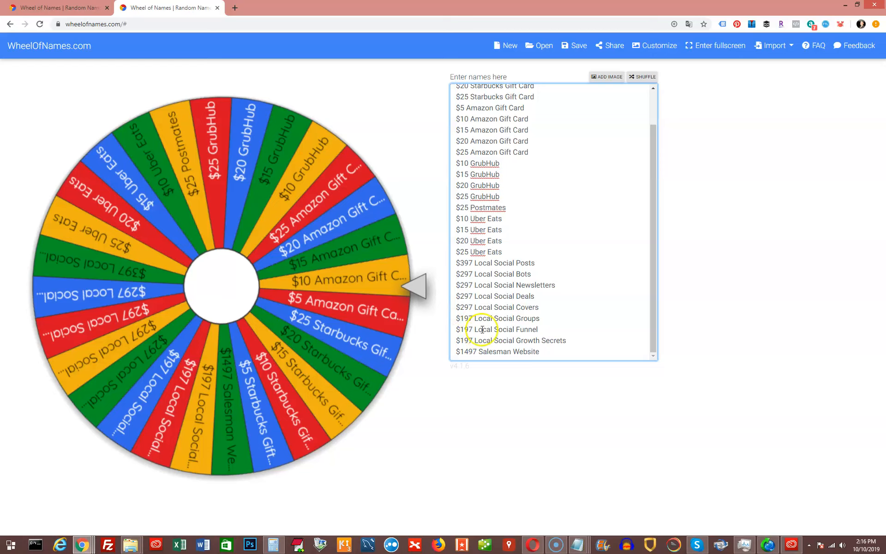
{"action": "mouse_move", "coordinate": [469, 330]}
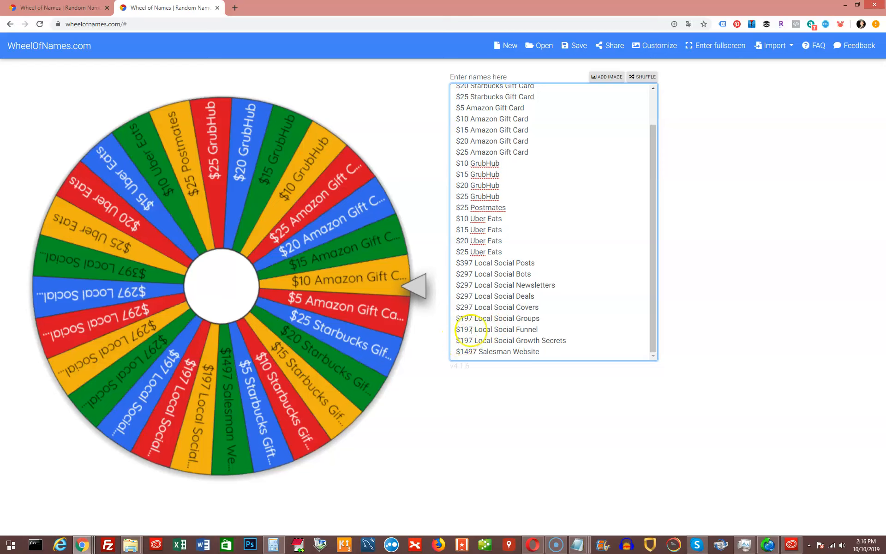
{"action": "mouse_move", "coordinate": [442, 344]}
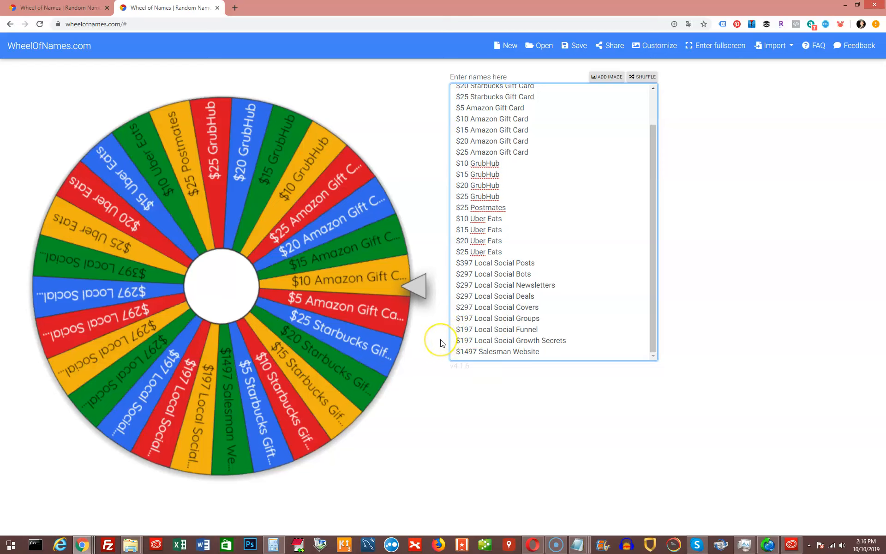
{"action": "mouse_move", "coordinate": [441, 343]}
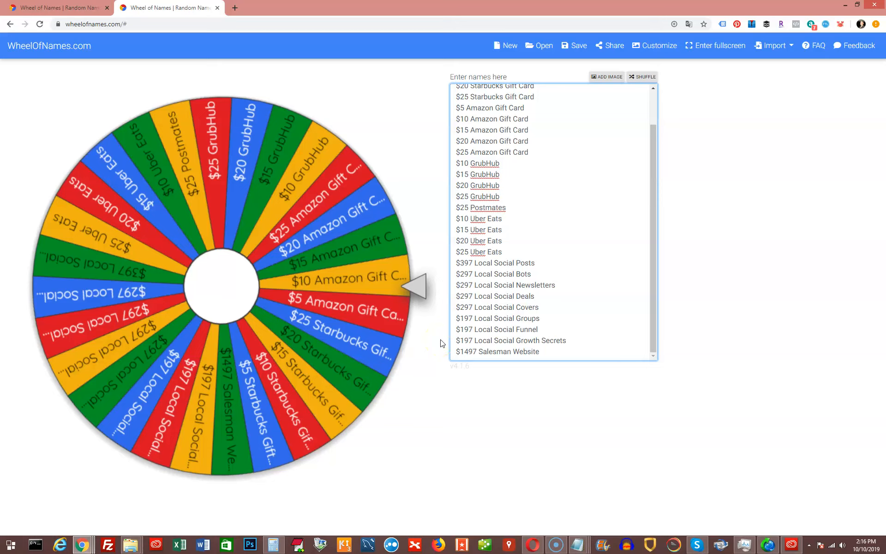
{"action": "scroll", "scroll_direction": "up", "scroll_amount": 3}
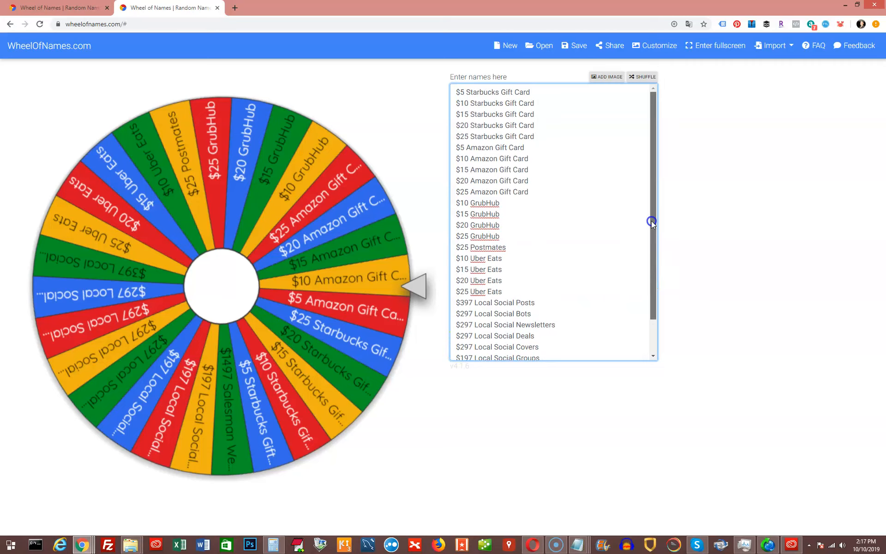
{"action": "scroll", "scroll_direction": "down", "scroll_amount": 3}
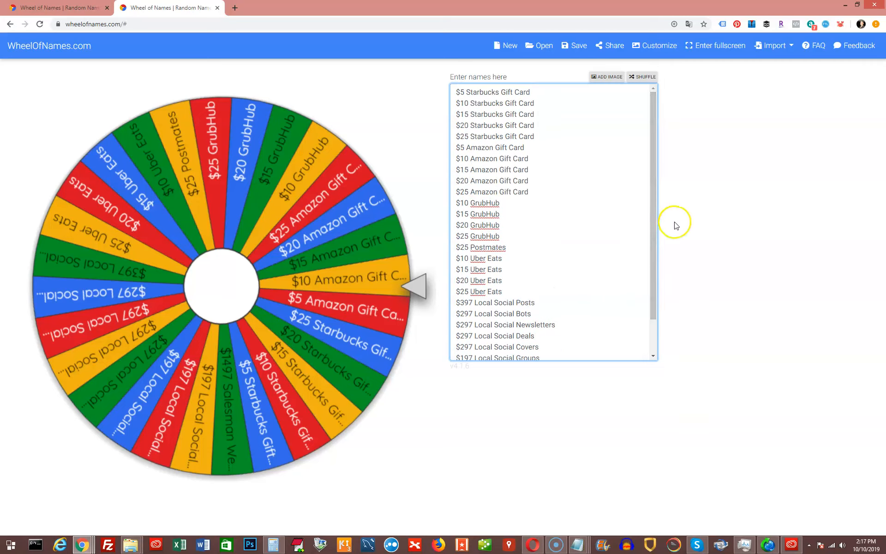
{"action": "mouse_move", "coordinate": [691, 243]}
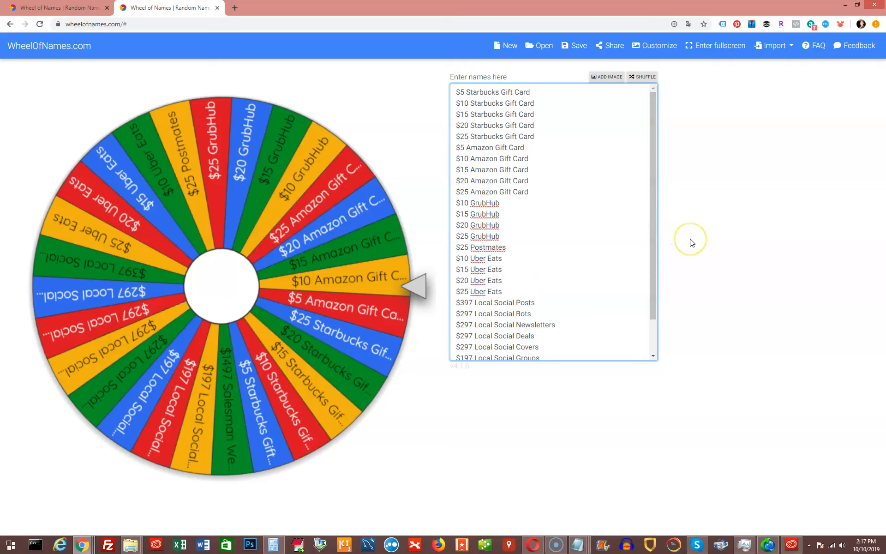
{"action": "mouse_move", "coordinate": [692, 243]}
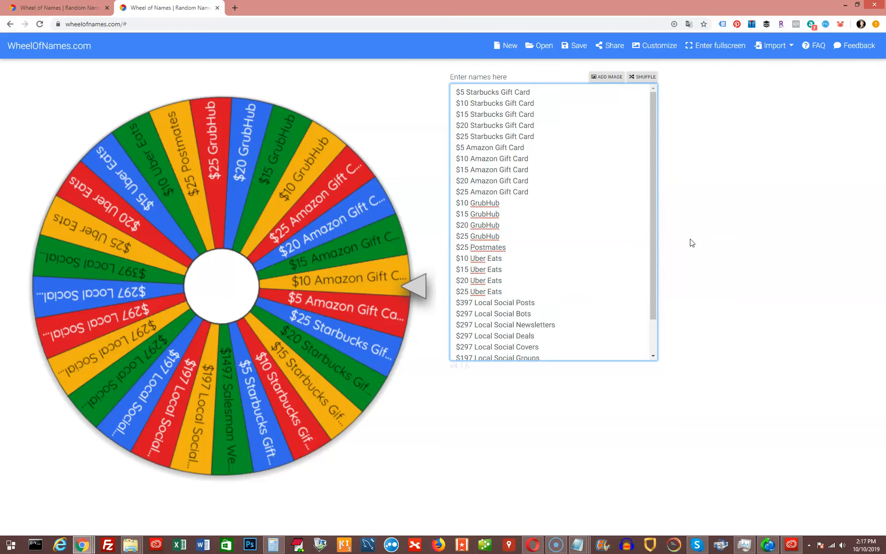
{"action": "mouse_move", "coordinate": [421, 122]}
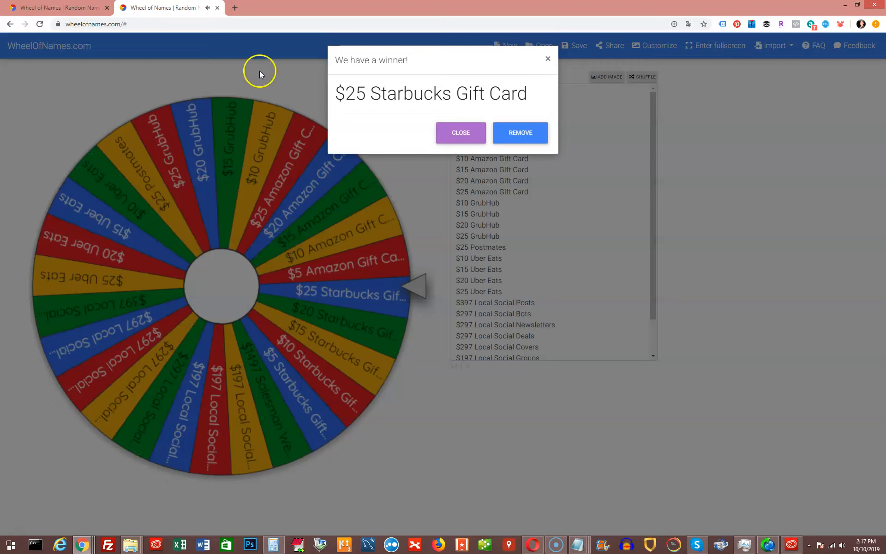
{"action": "mouse_move", "coordinate": [259, 73]}
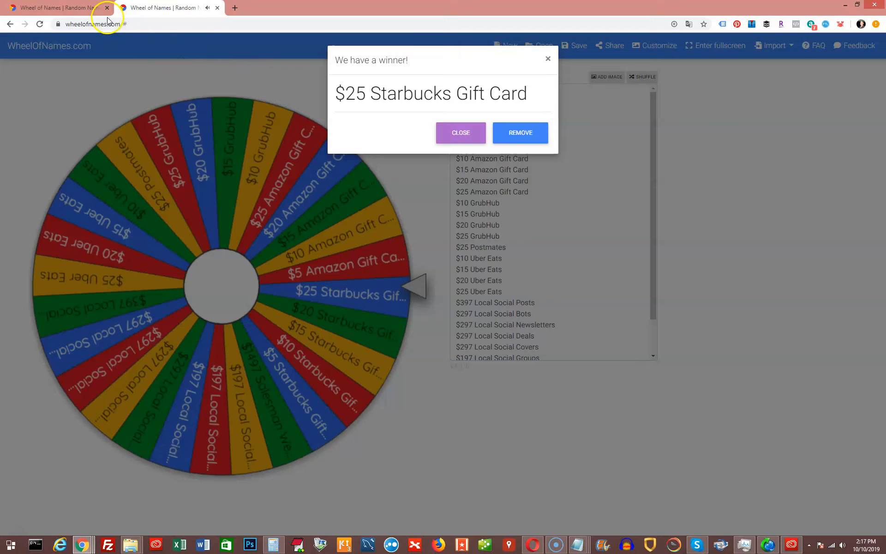
{"action": "mouse_move", "coordinate": [146, 74]}
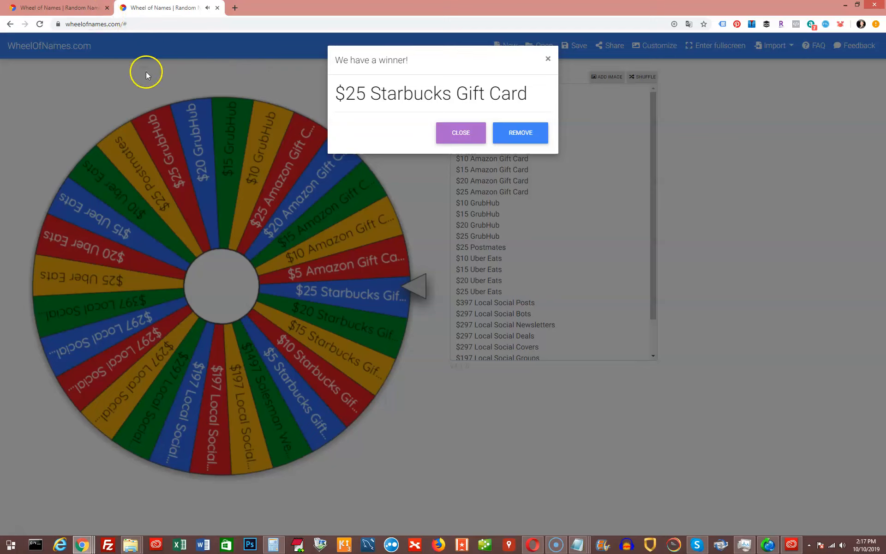
{"action": "mouse_move", "coordinate": [219, 156]}
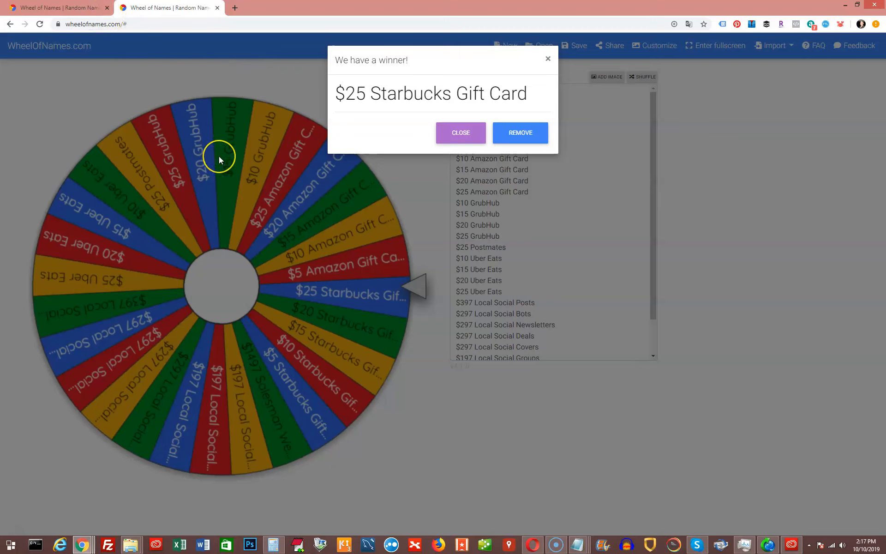
{"action": "mouse_move", "coordinate": [344, 117]}
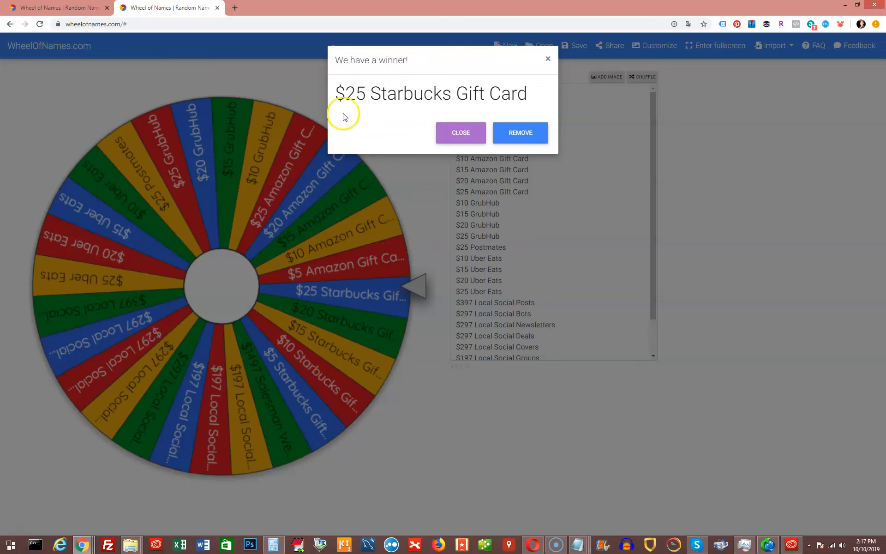
{"action": "mouse_move", "coordinate": [348, 123]}
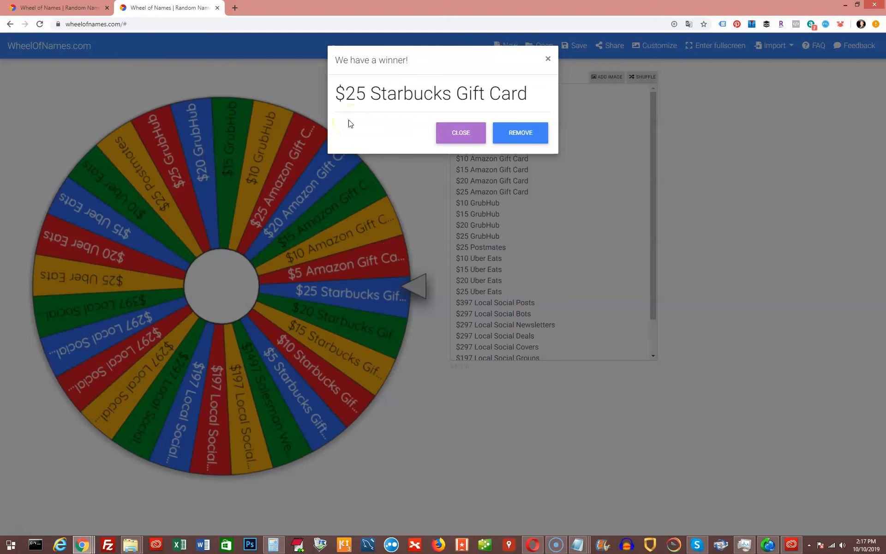
{"action": "mouse_move", "coordinate": [354, 131]}
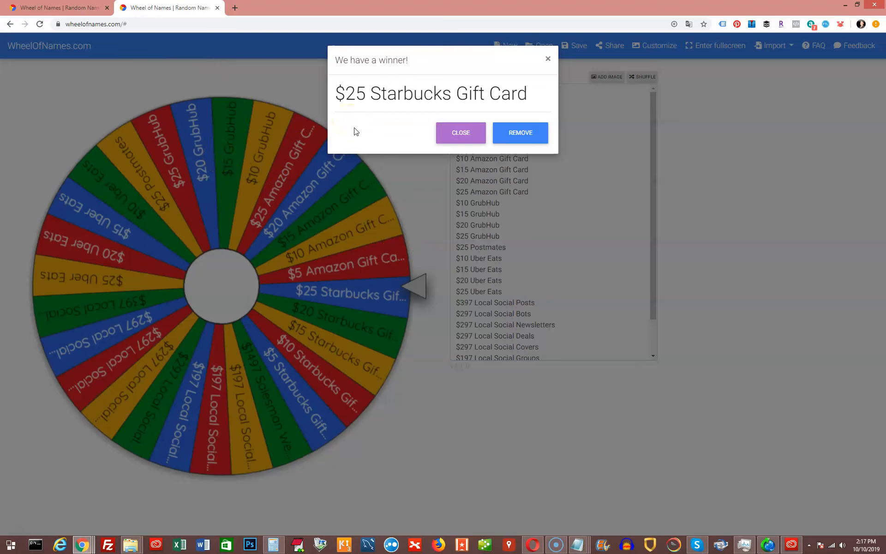
{"action": "mouse_move", "coordinate": [293, 83]}
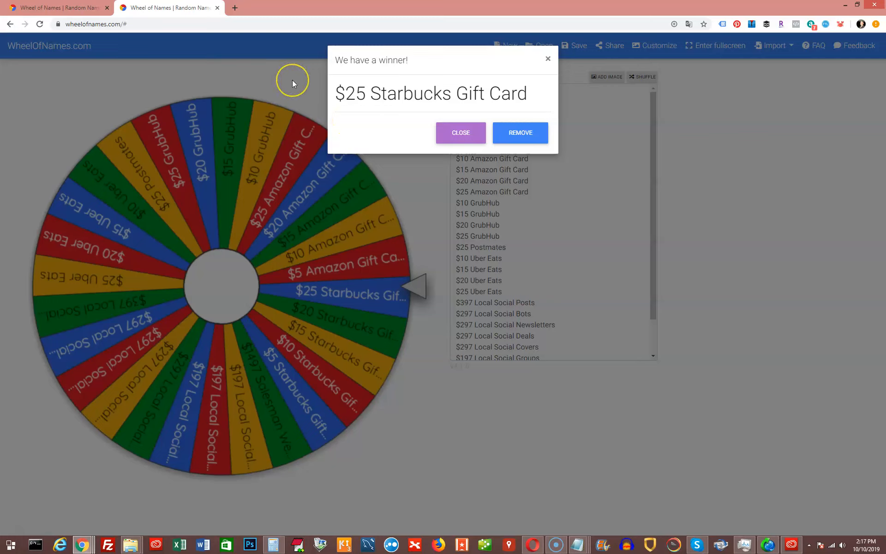
{"action": "mouse_move", "coordinate": [292, 83]}
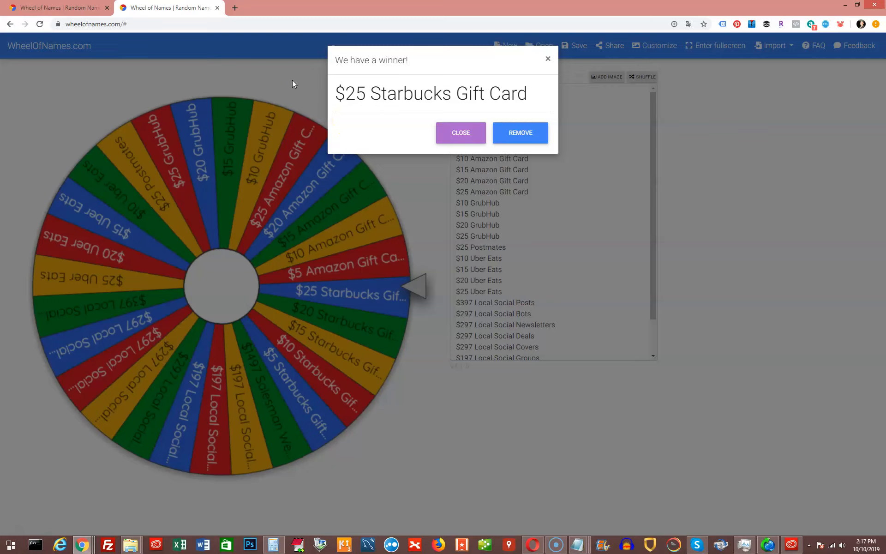